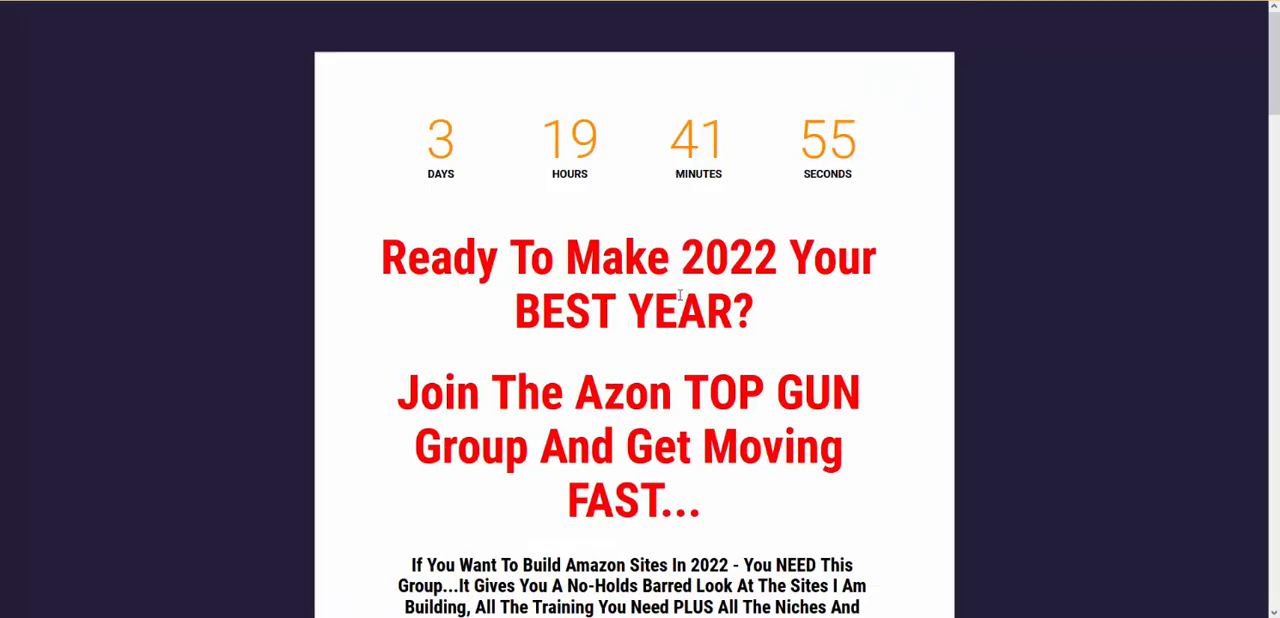
scroll("down", 3)
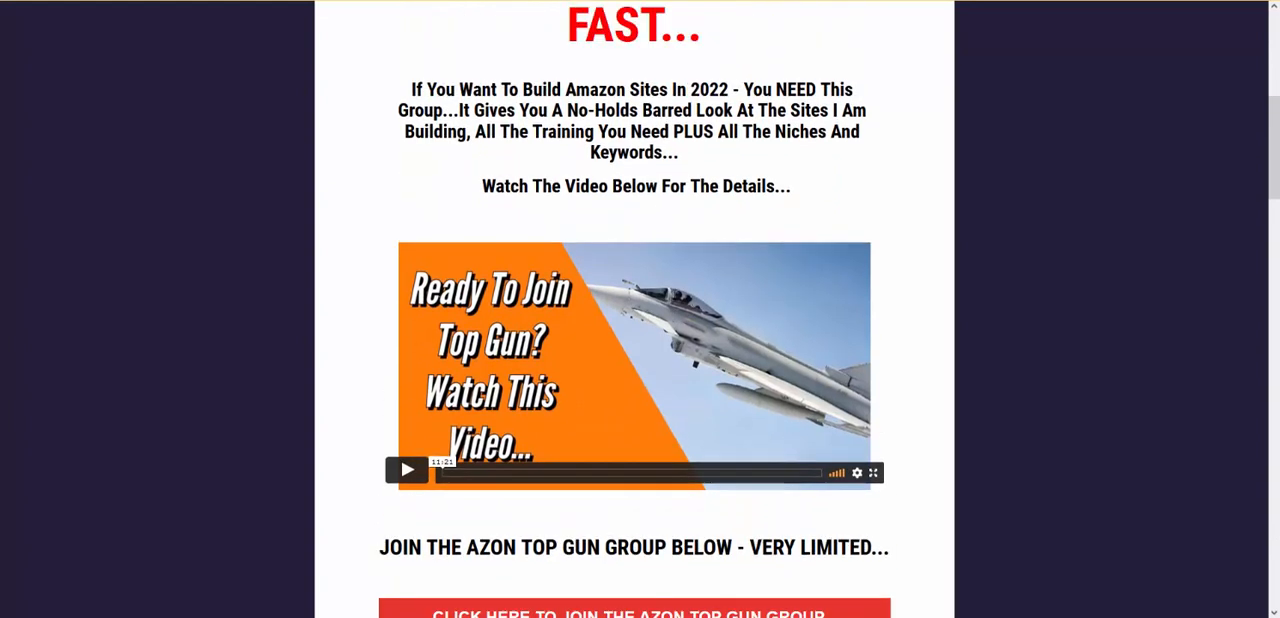
mouse_move(640, 172)
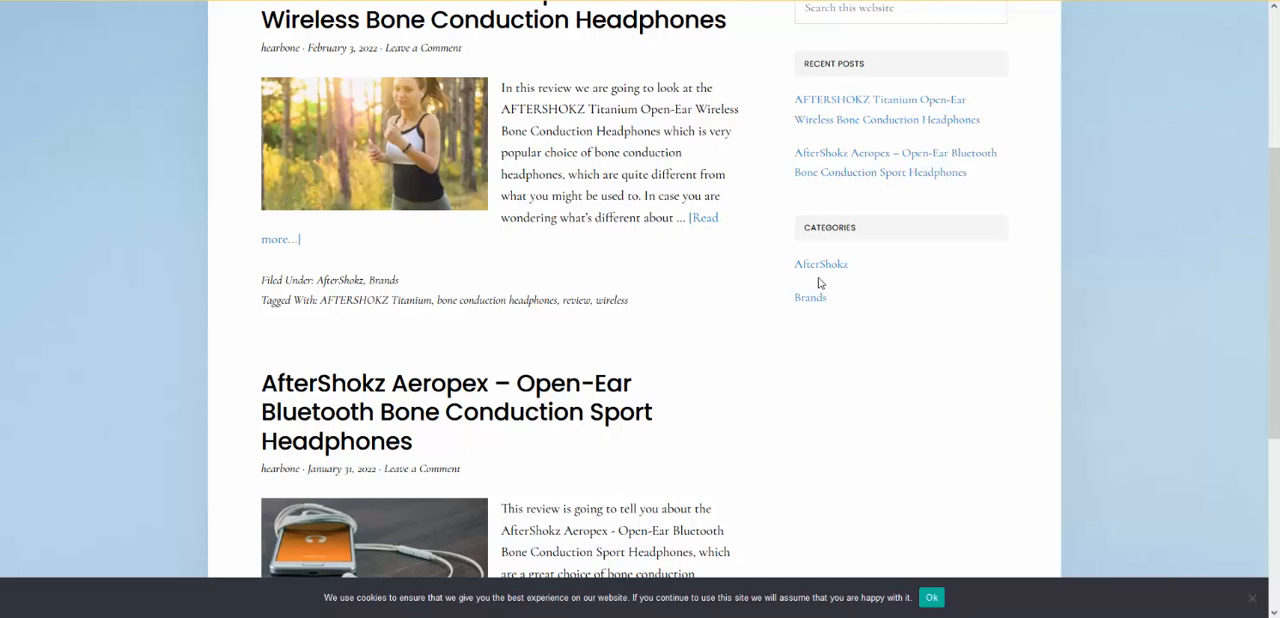
scroll("down", 3)
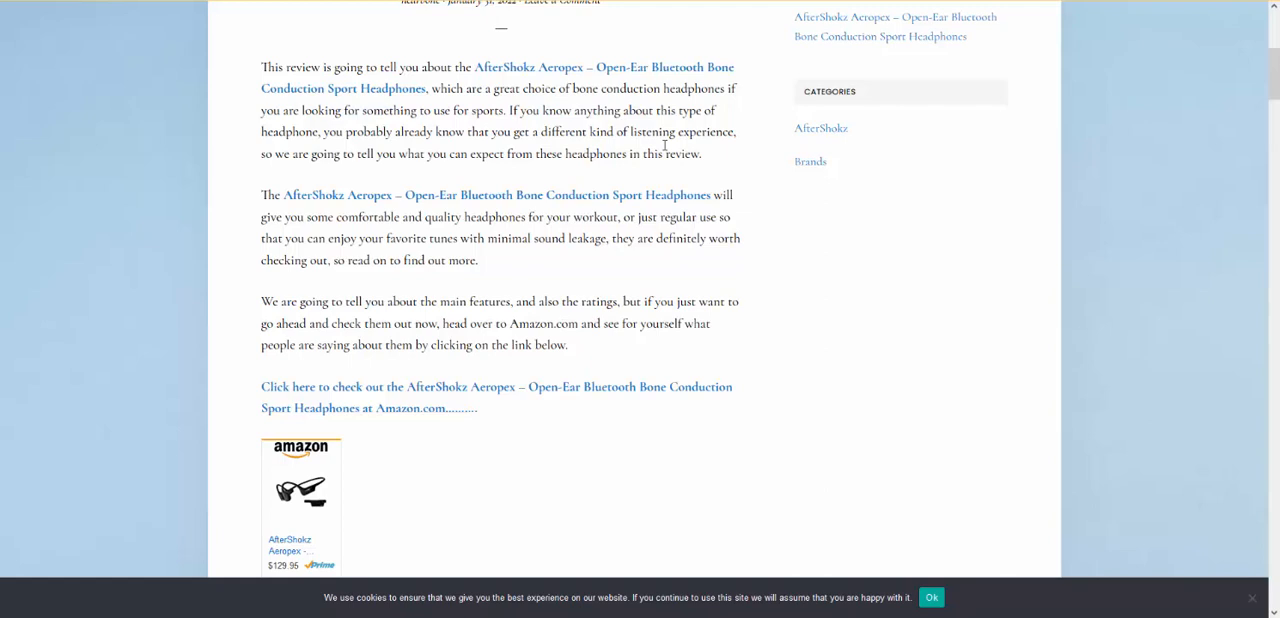
scroll("down", 3)
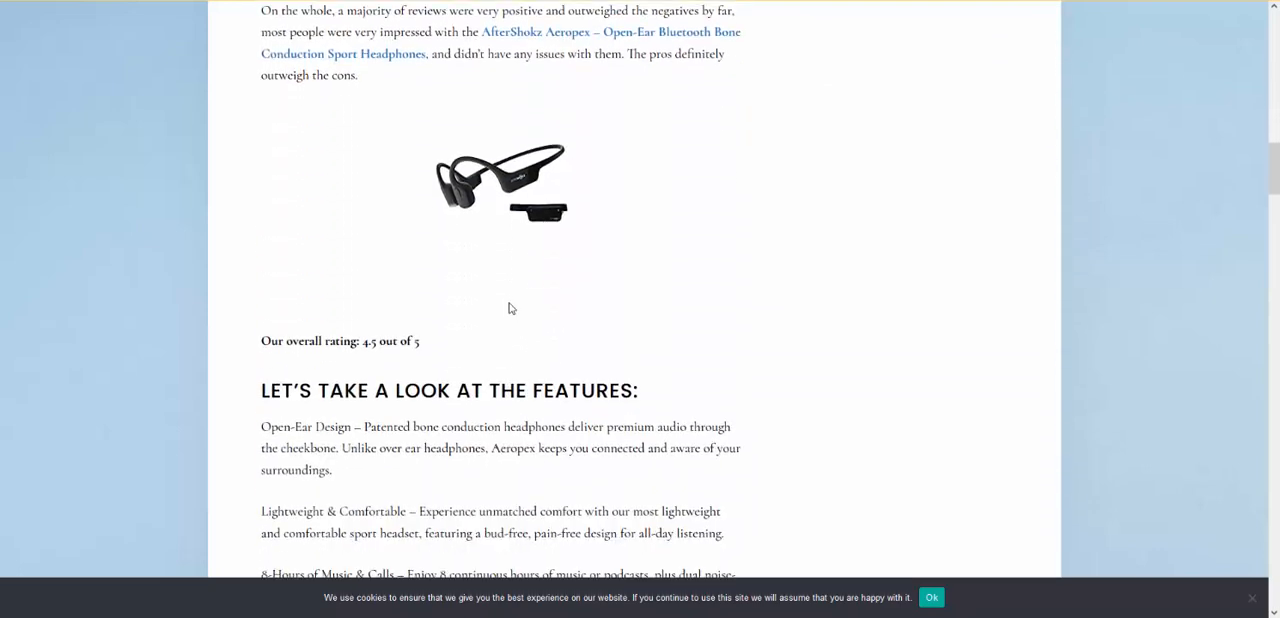
scroll("down", 3)
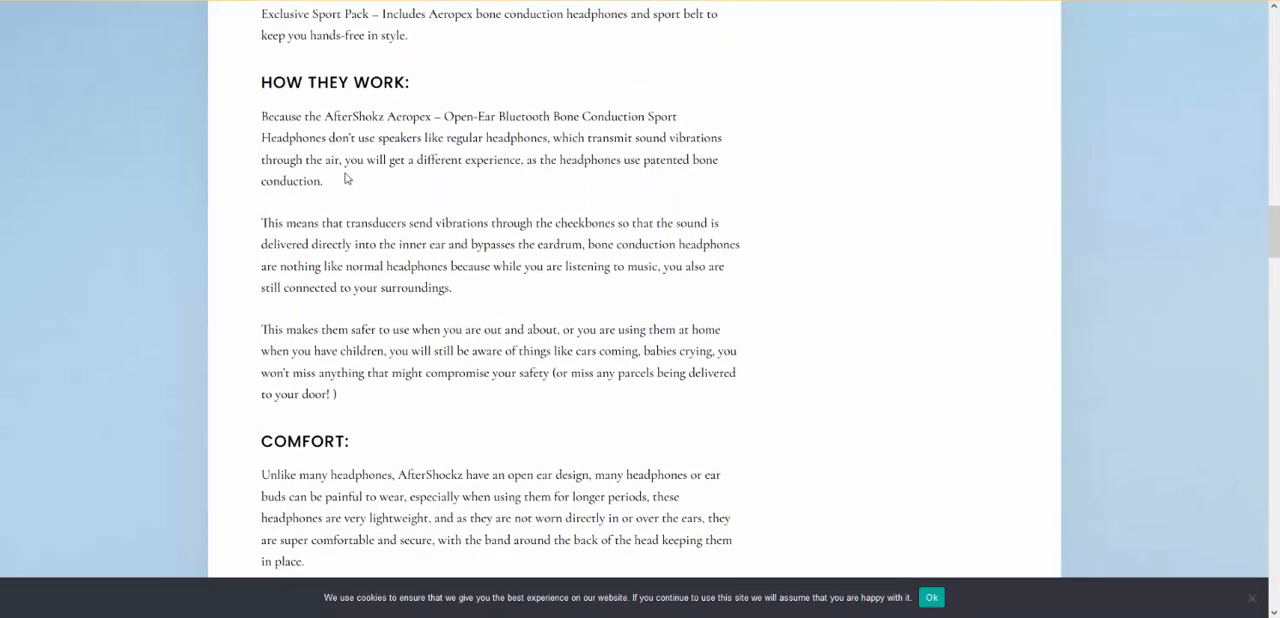
scroll("down", 3)
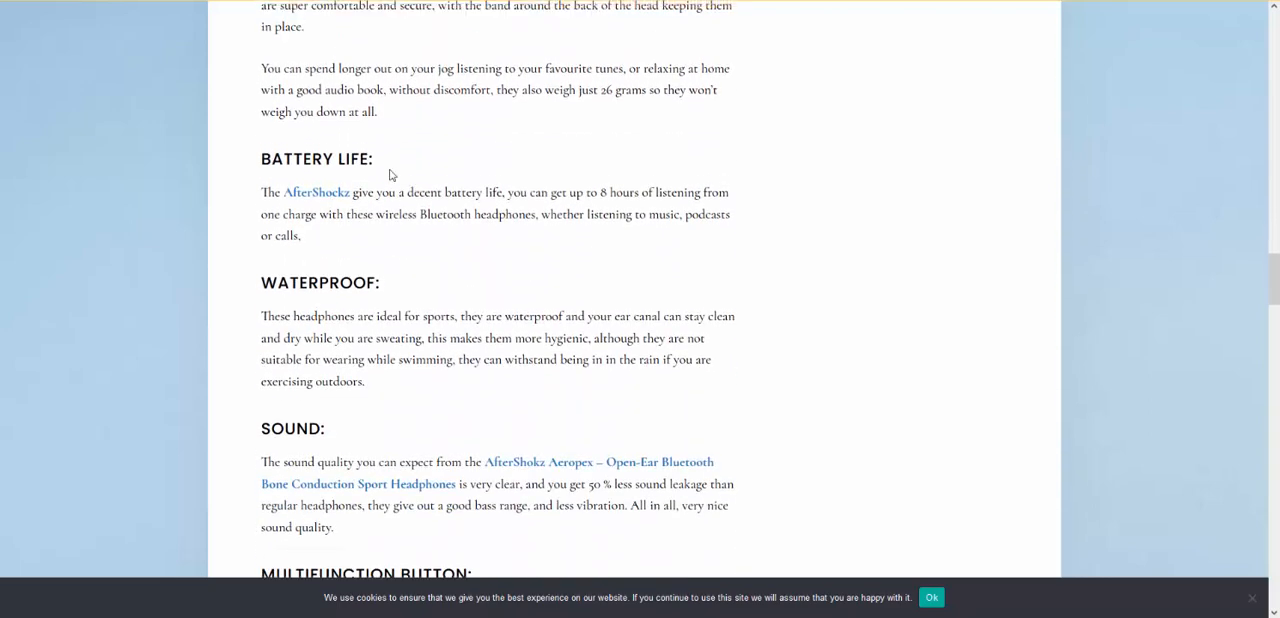
scroll("down", 3)
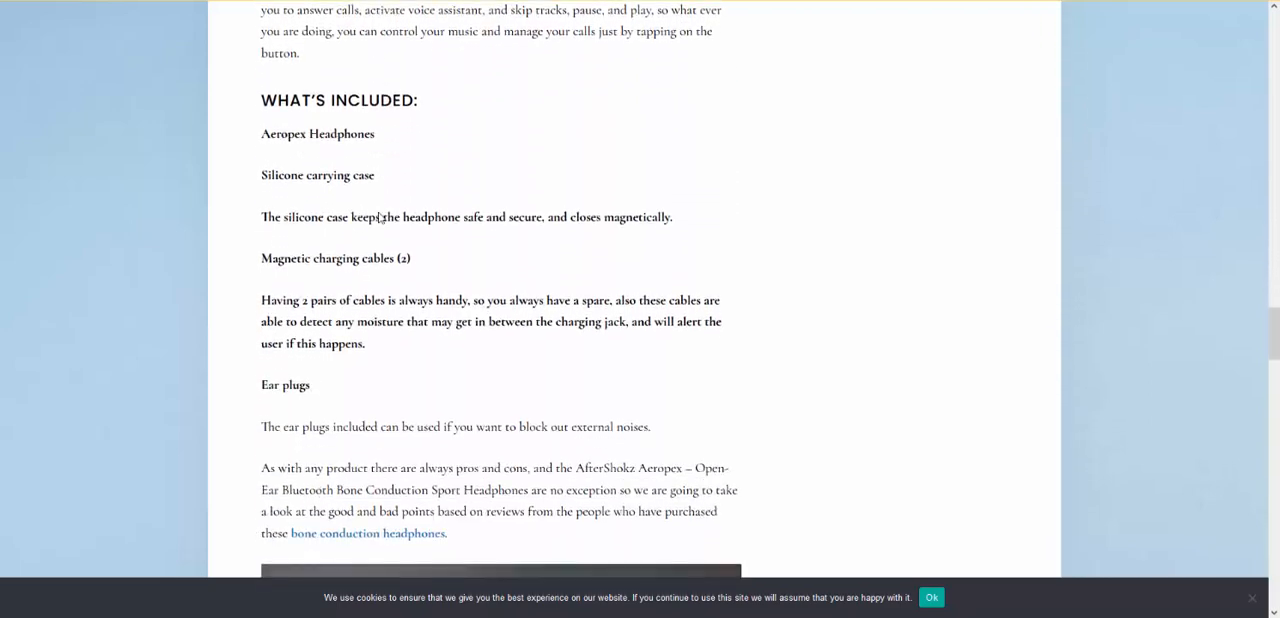
scroll("down", 3)
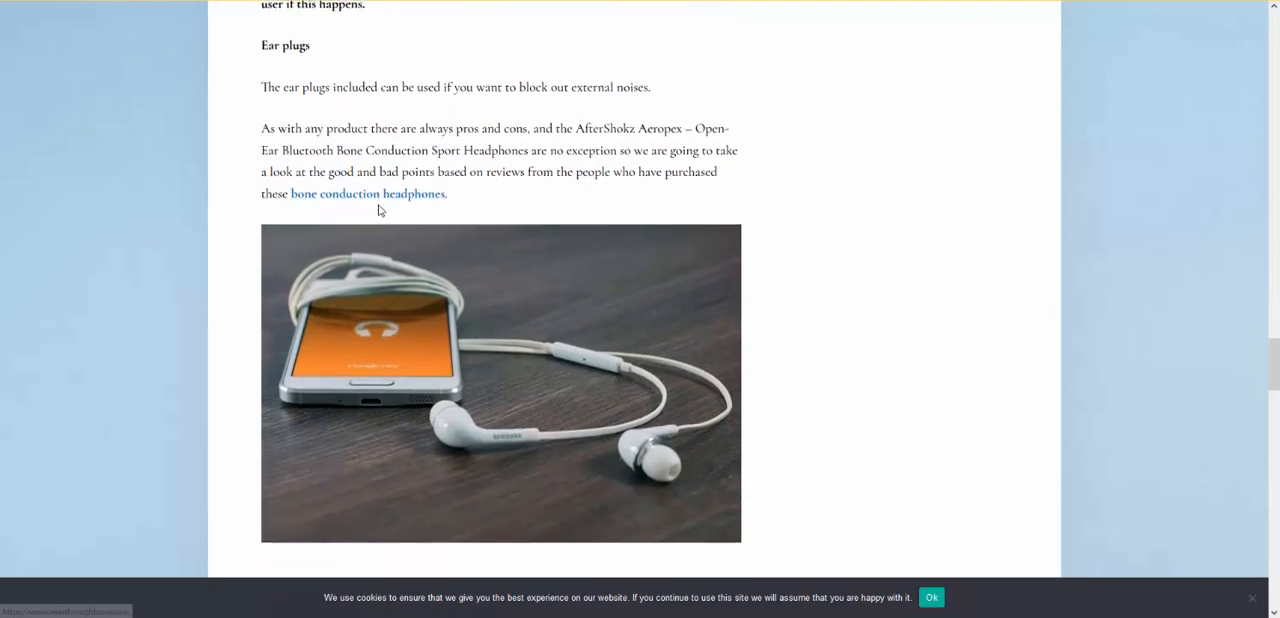
scroll("down", 3)
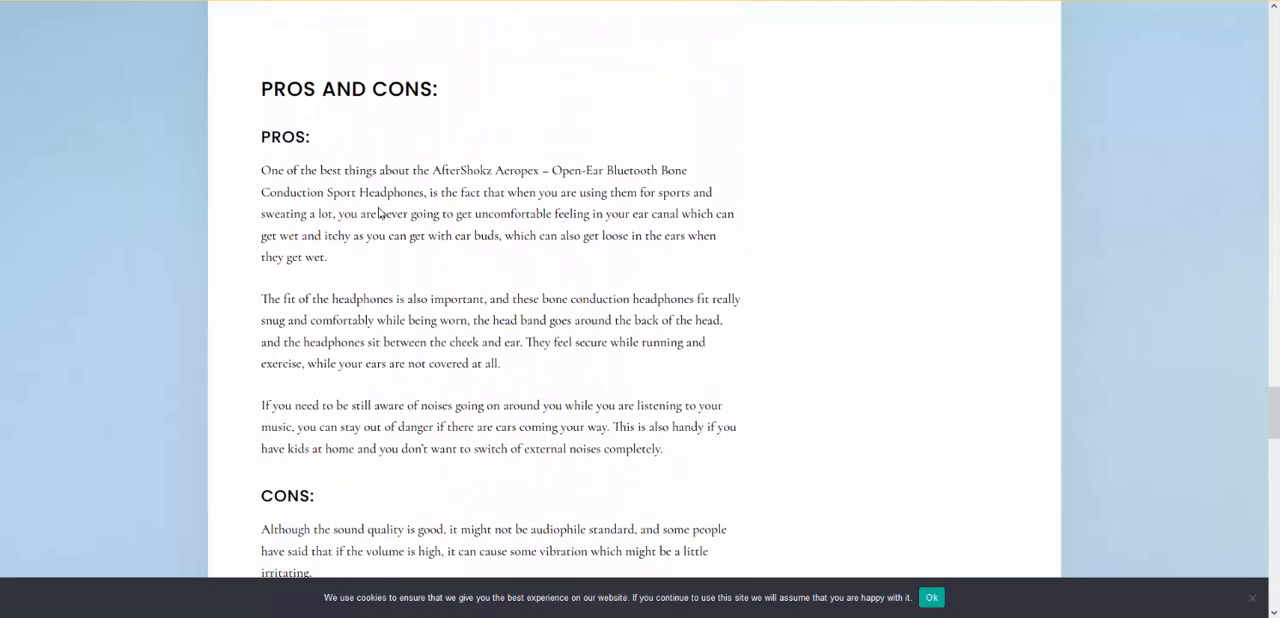
scroll("down", 3)
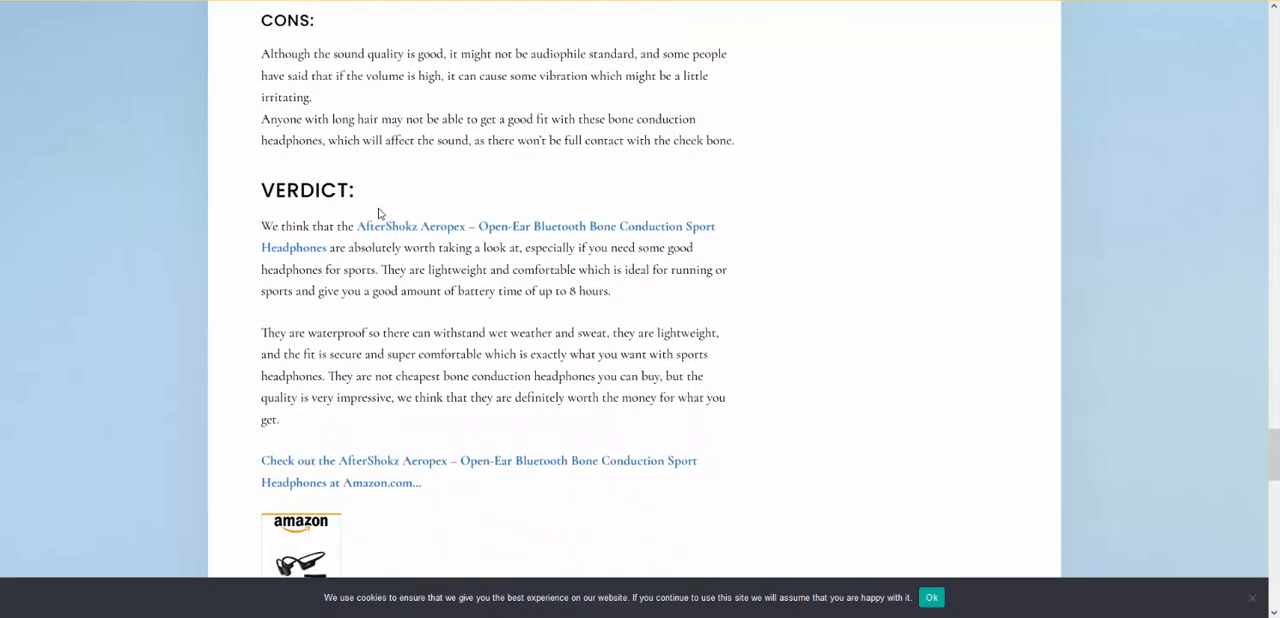
scroll("down", 3)
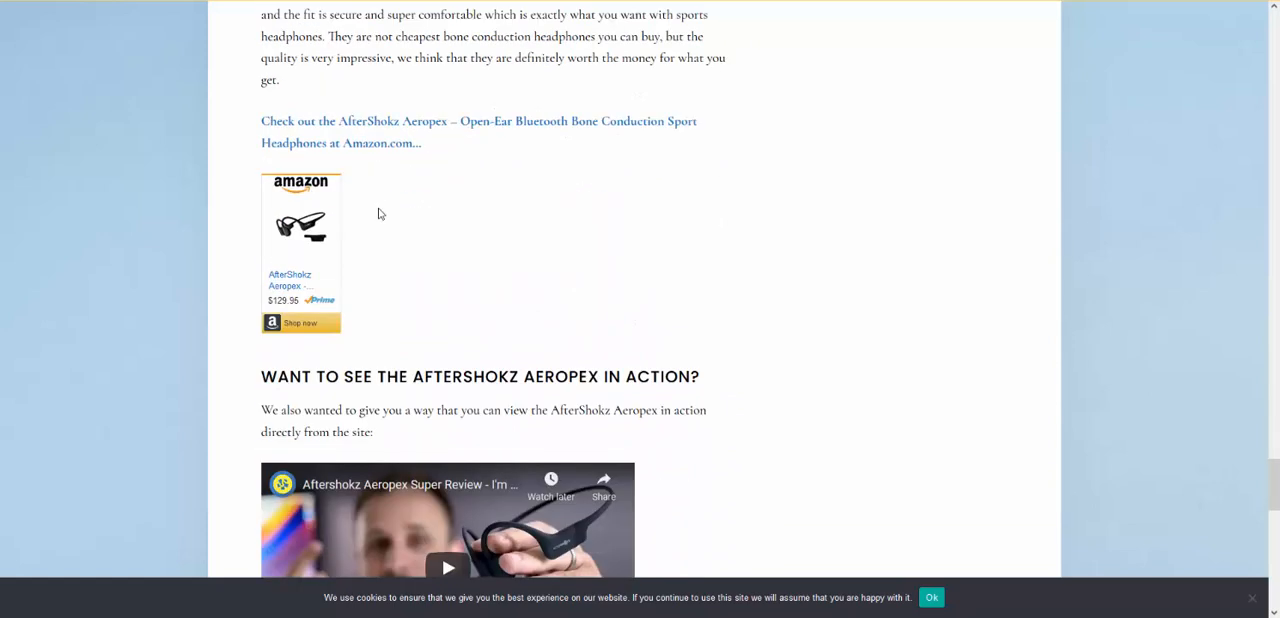
scroll("down", 3)
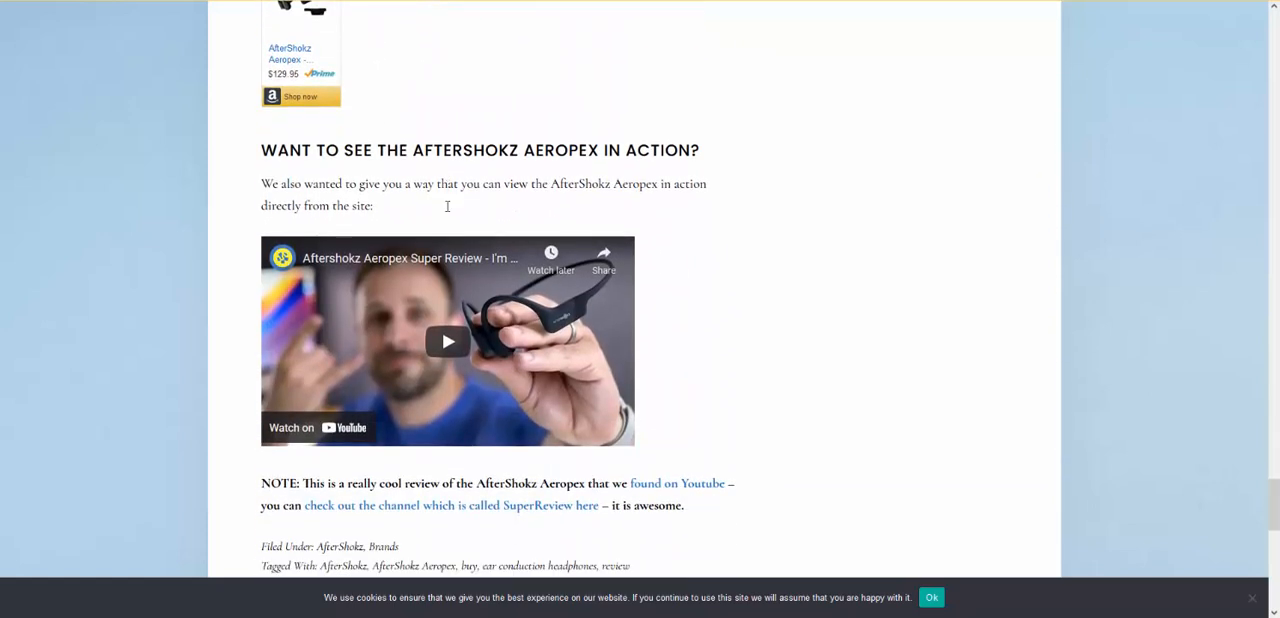
scroll("down", 3)
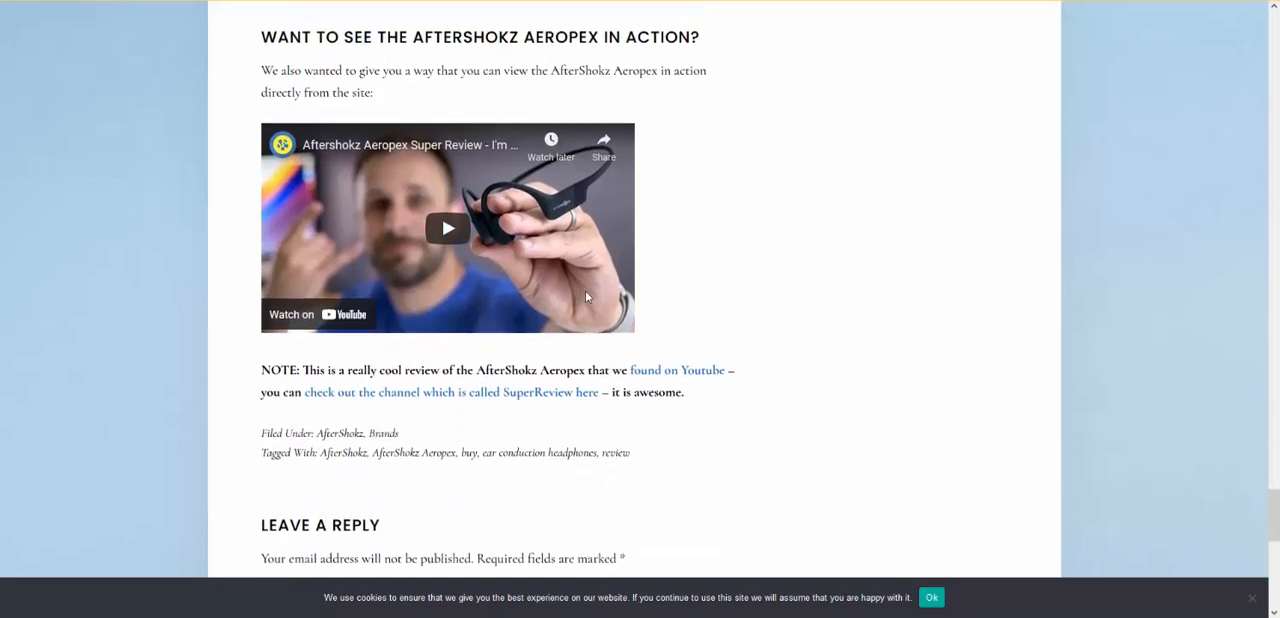
scroll("up", 3)
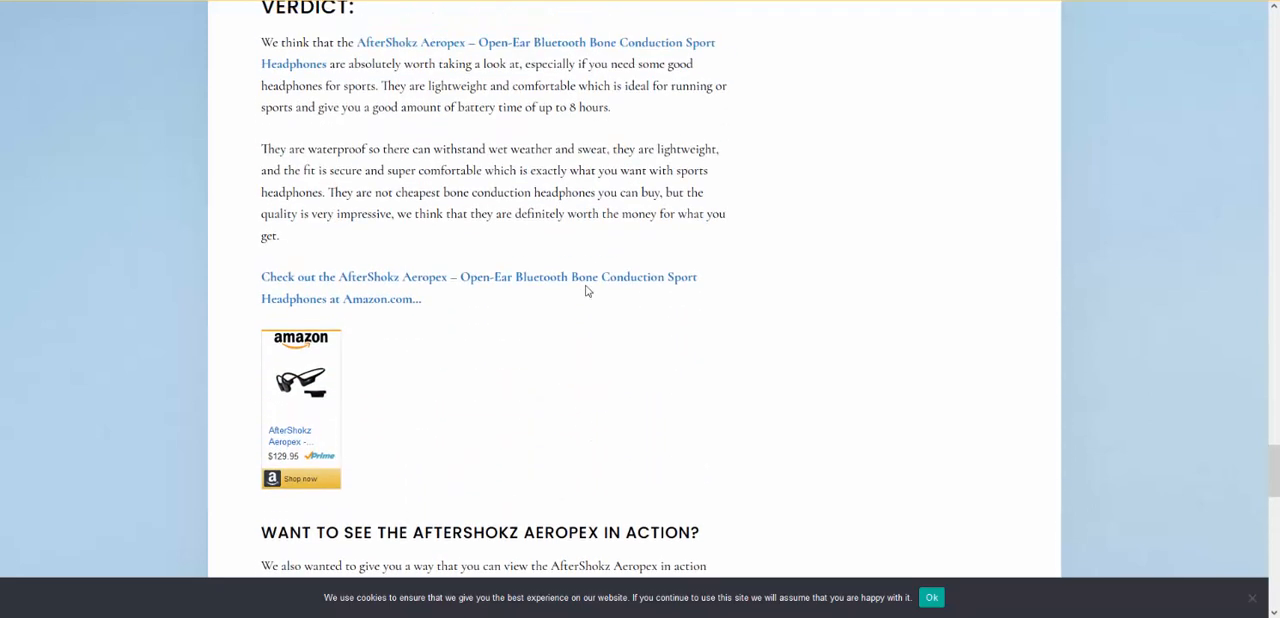
scroll("down", 3)
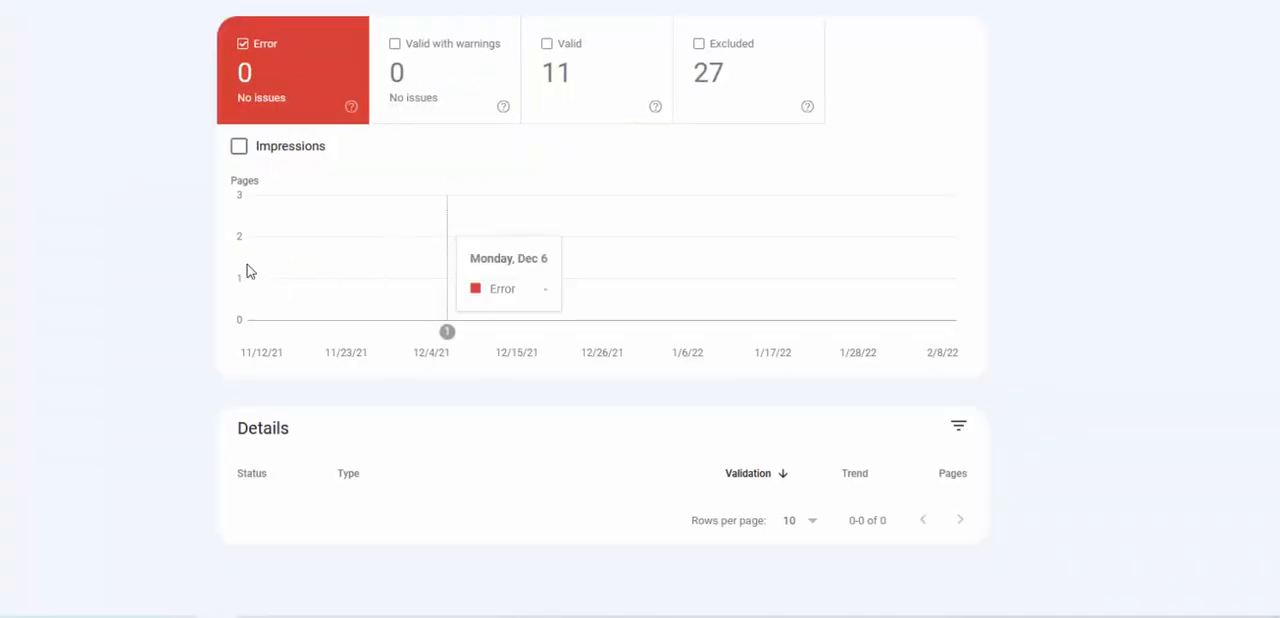
mouse_move(124, 322)
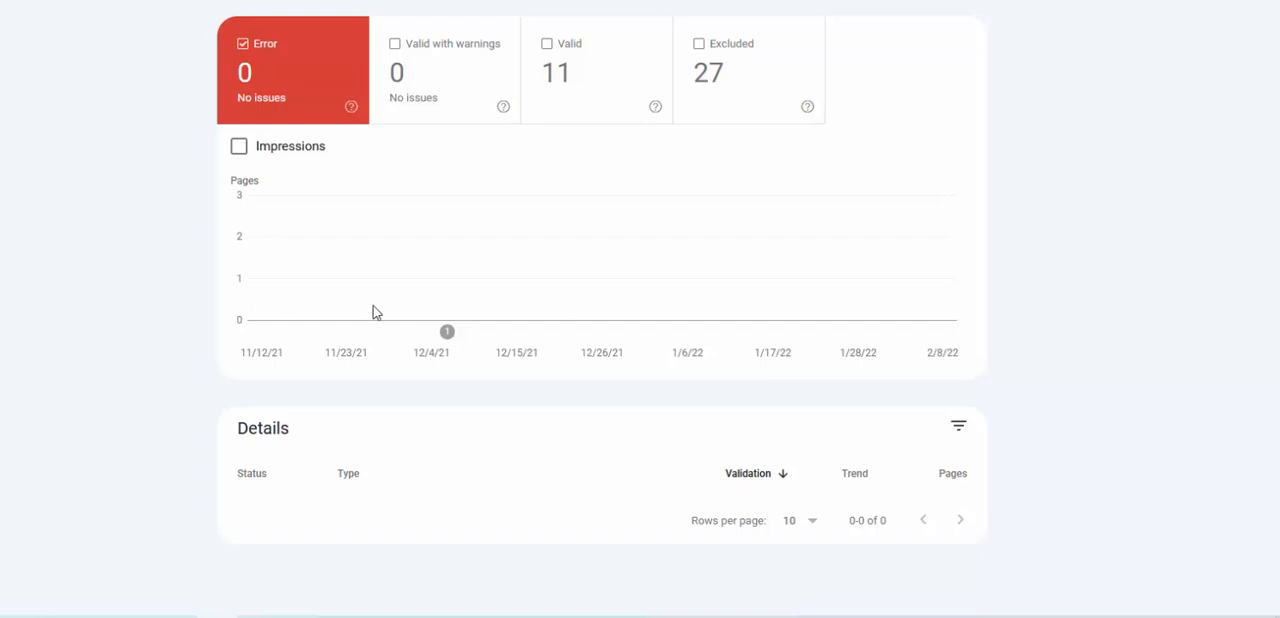
mouse_move(504, 344)
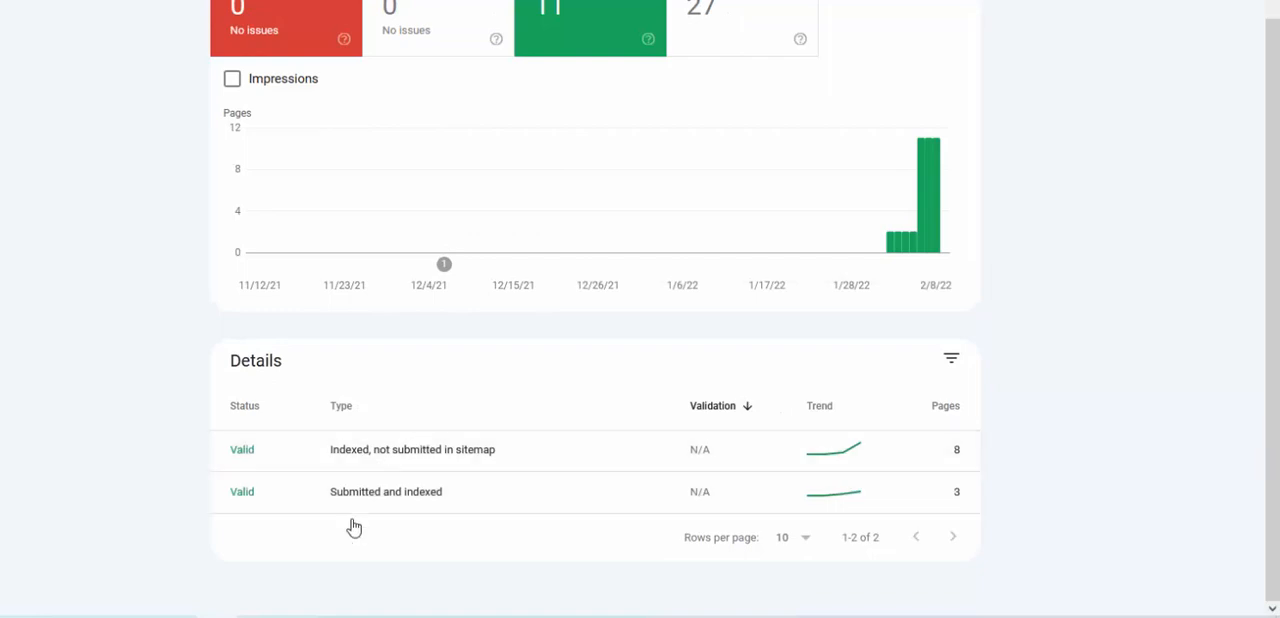
mouse_move(480, 468)
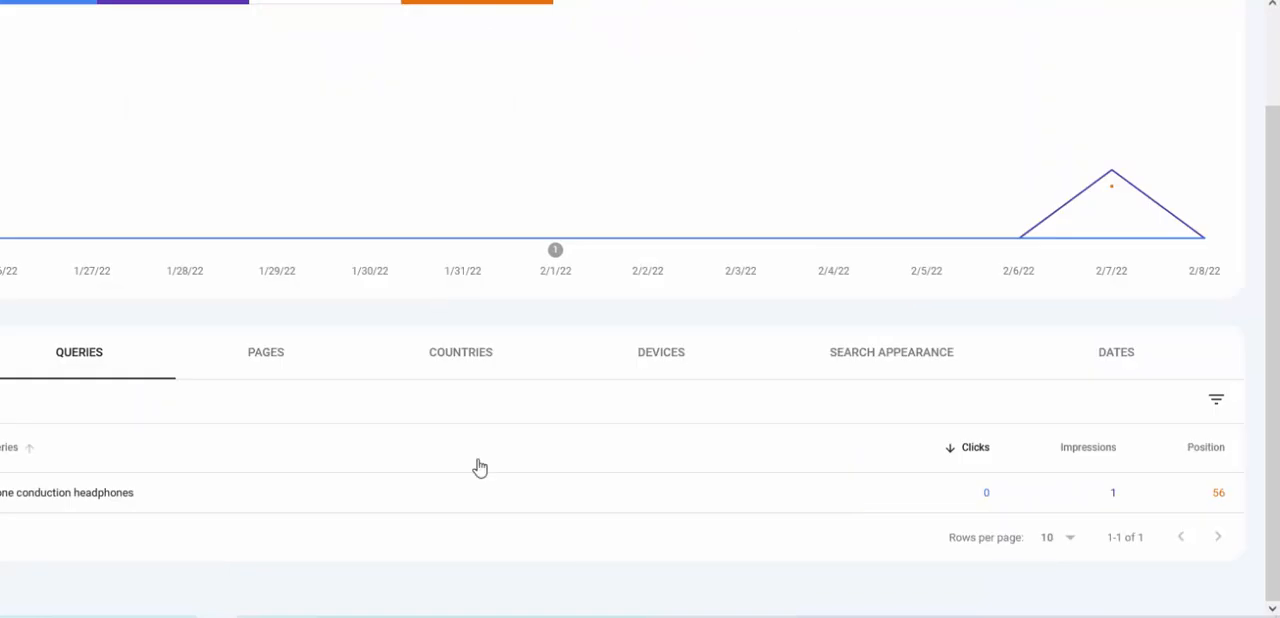
mouse_move(480, 462)
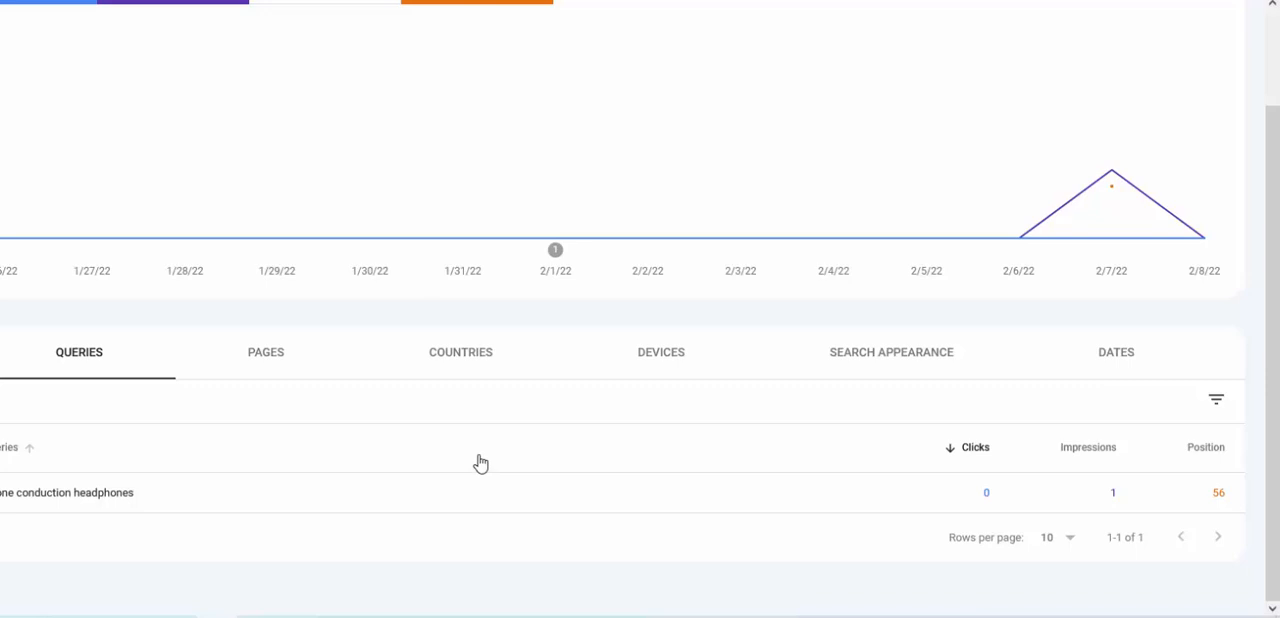
mouse_move(904, 532)
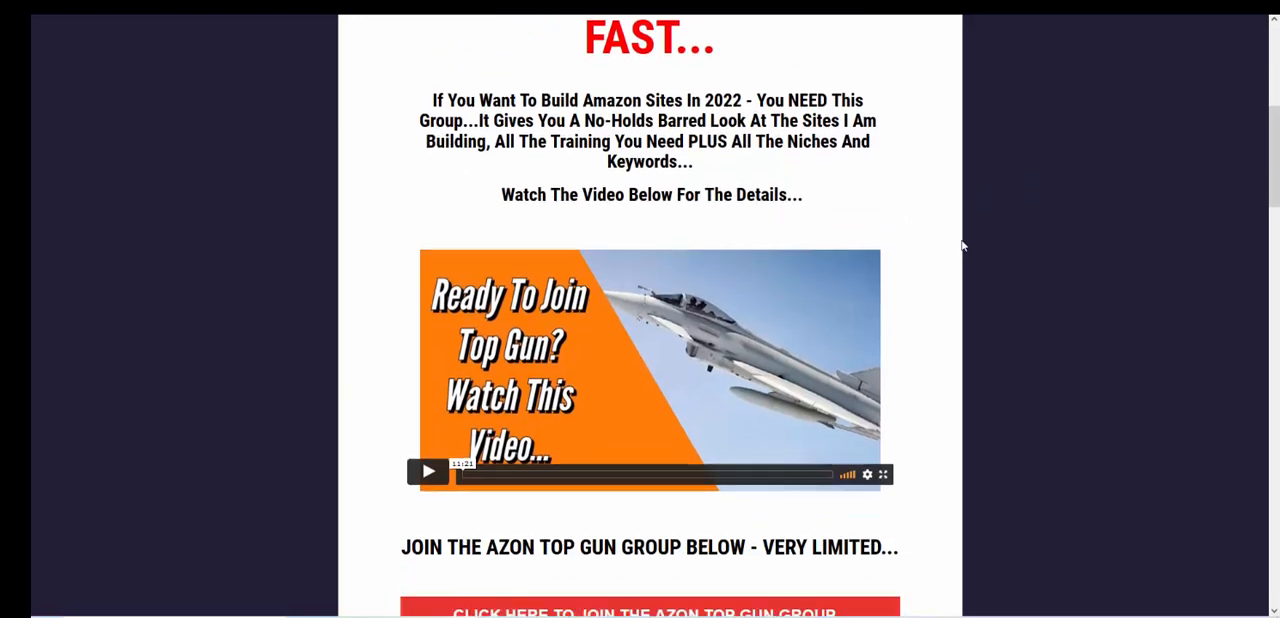
scroll("down", 3)
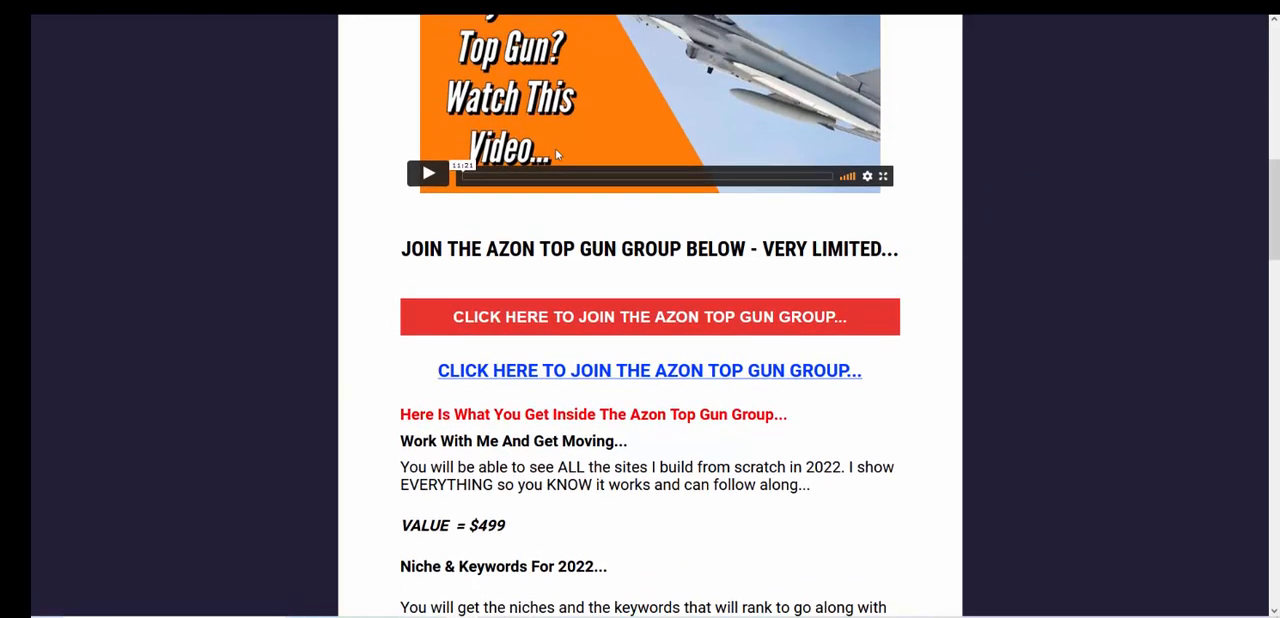
scroll("down", 3)
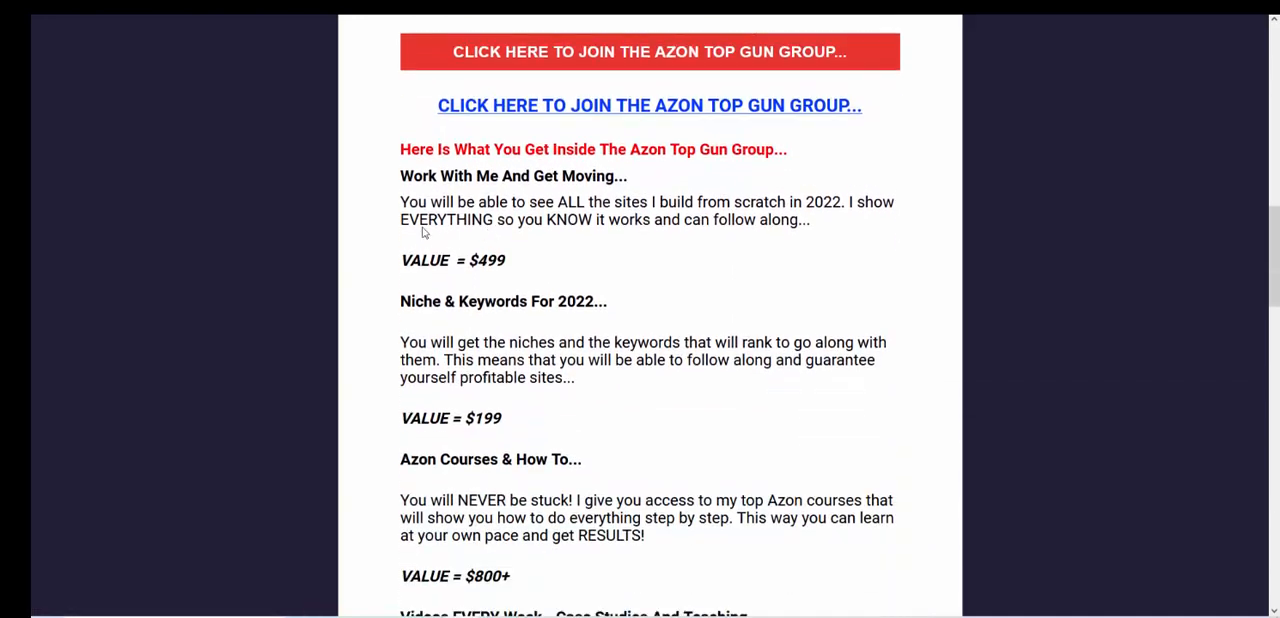
scroll("down", 3)
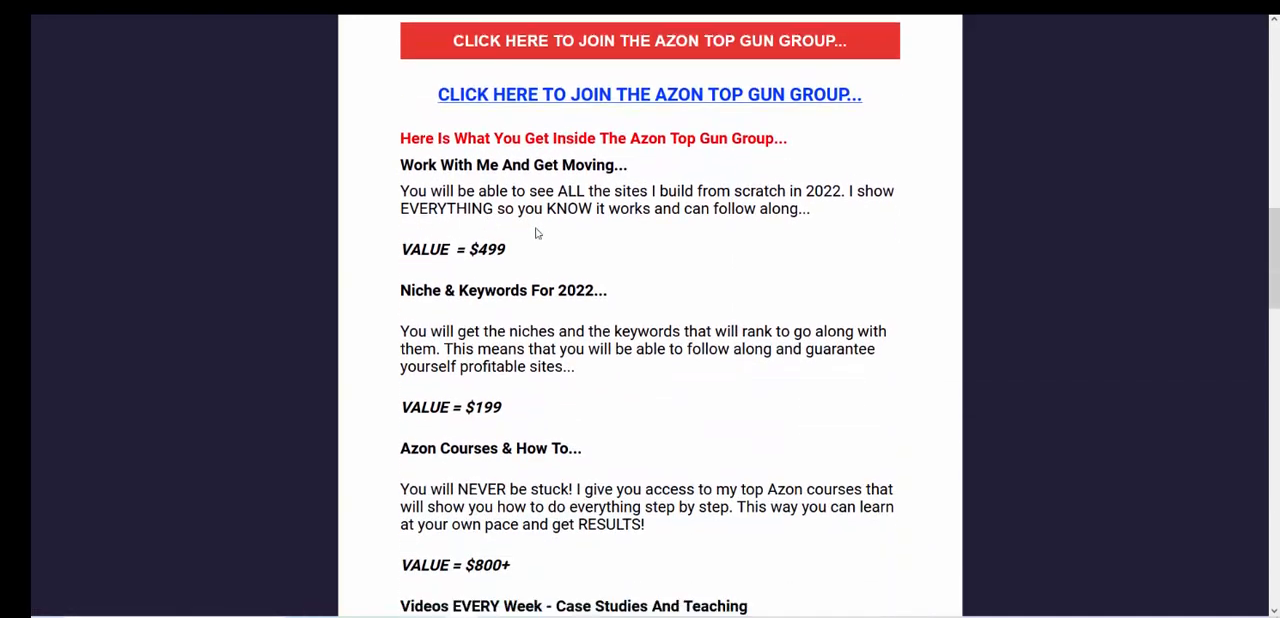
scroll("down", 3)
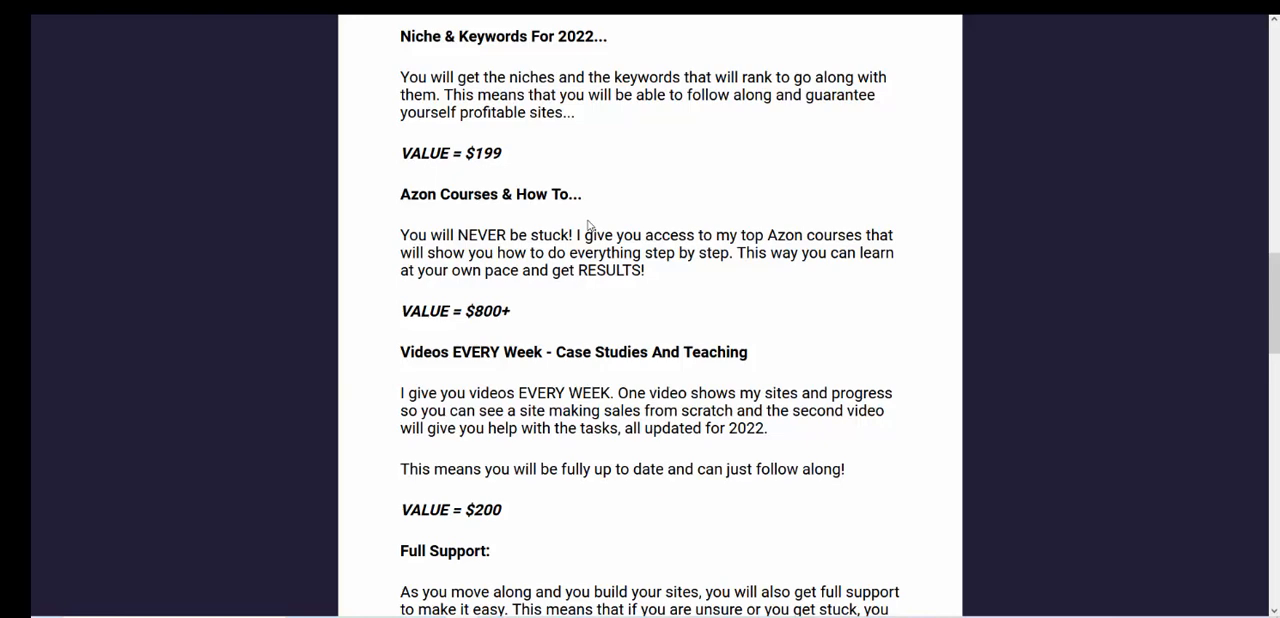
scroll("down", 3)
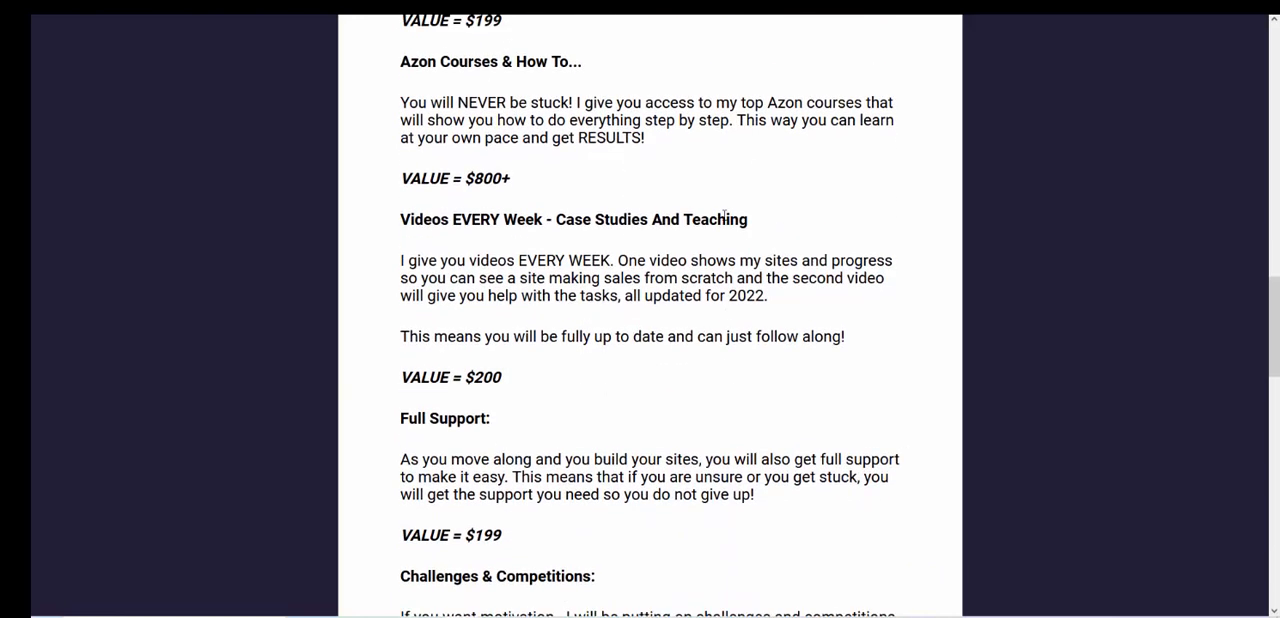
scroll("down", 3)
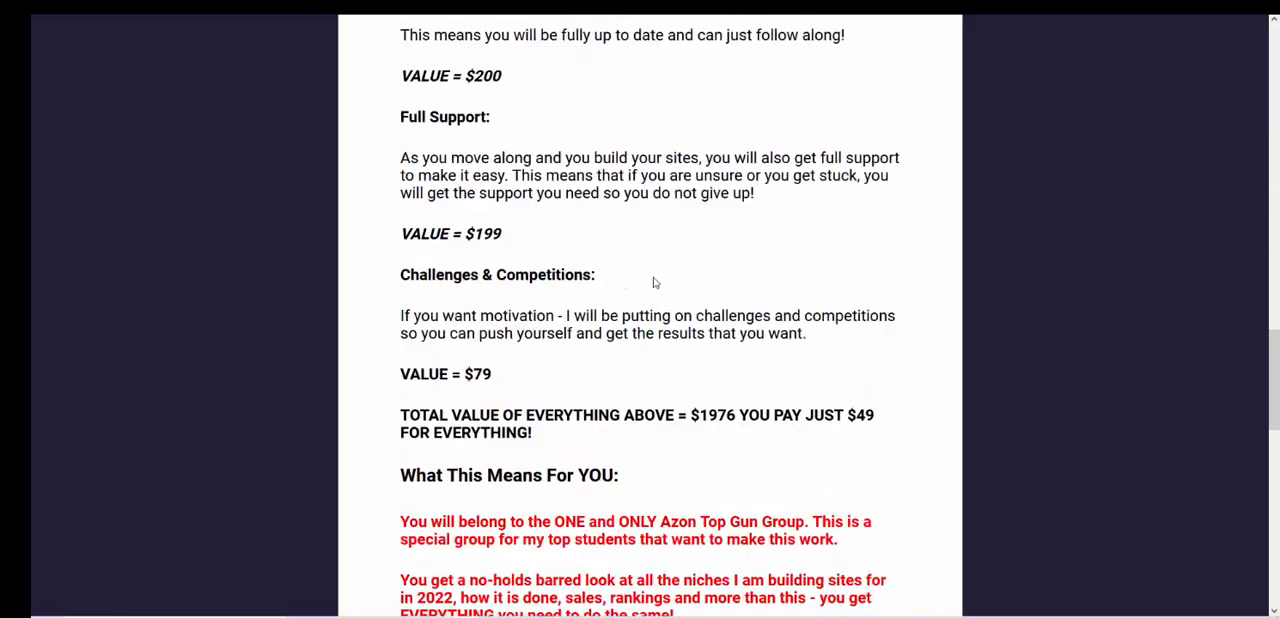
scroll("down", 3)
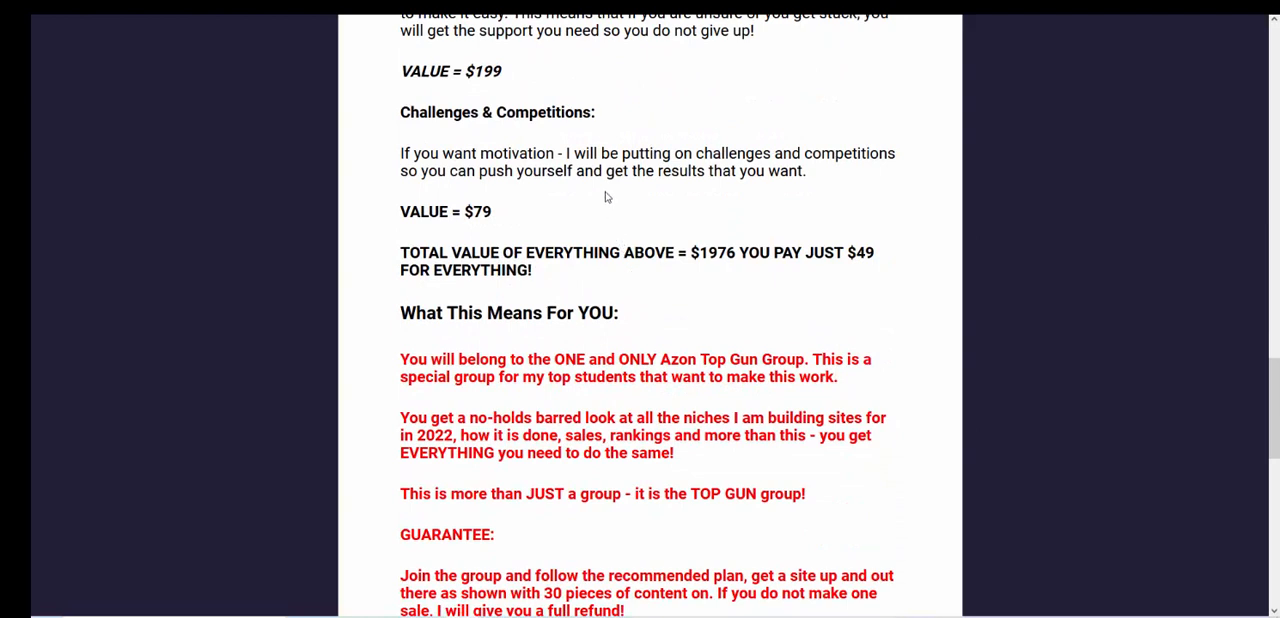